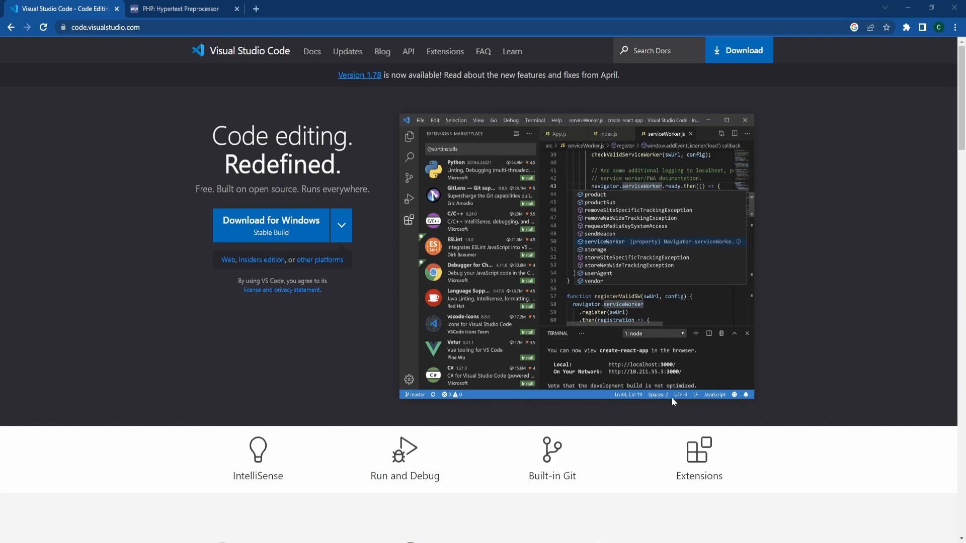
pyautogui.moveTo(89, 80)
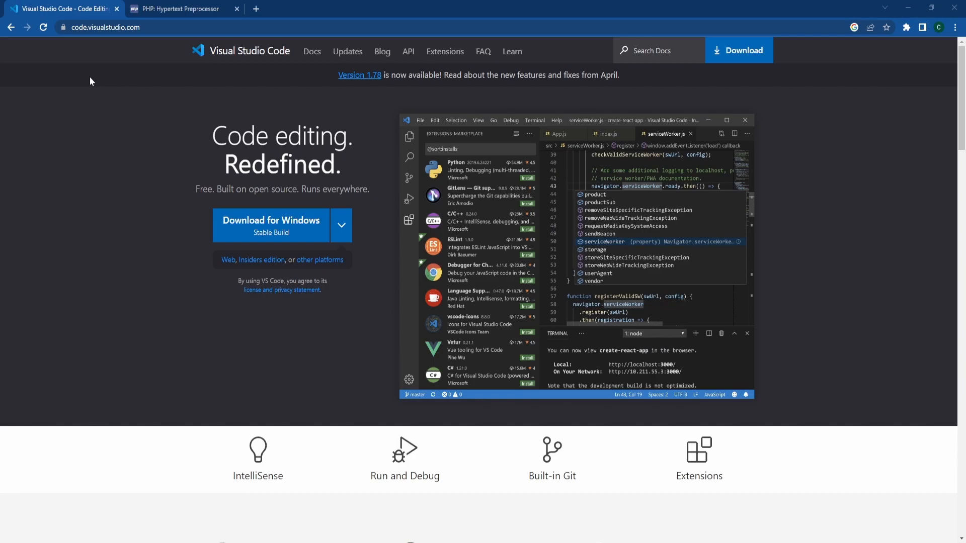
pyautogui.moveTo(316, 201)
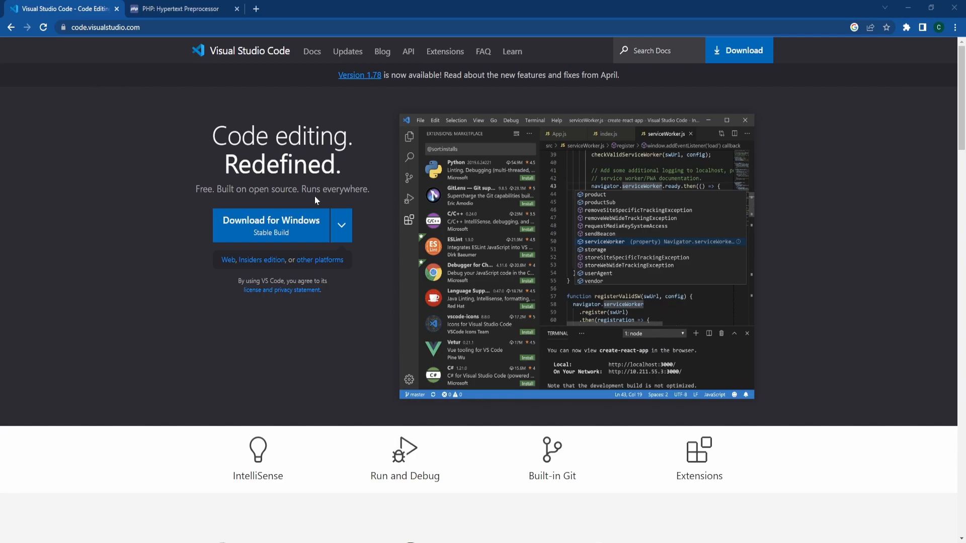
pyautogui.moveTo(170, 82)
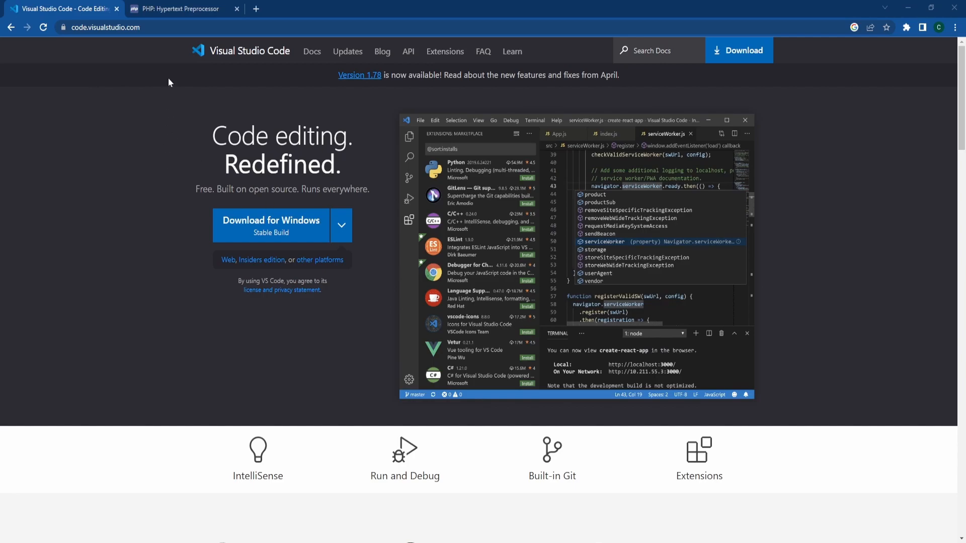
# Download the PHP 8.2.6 Windows x64 zip from php.net's Windows downloads page.
pyautogui.click(179, 9)
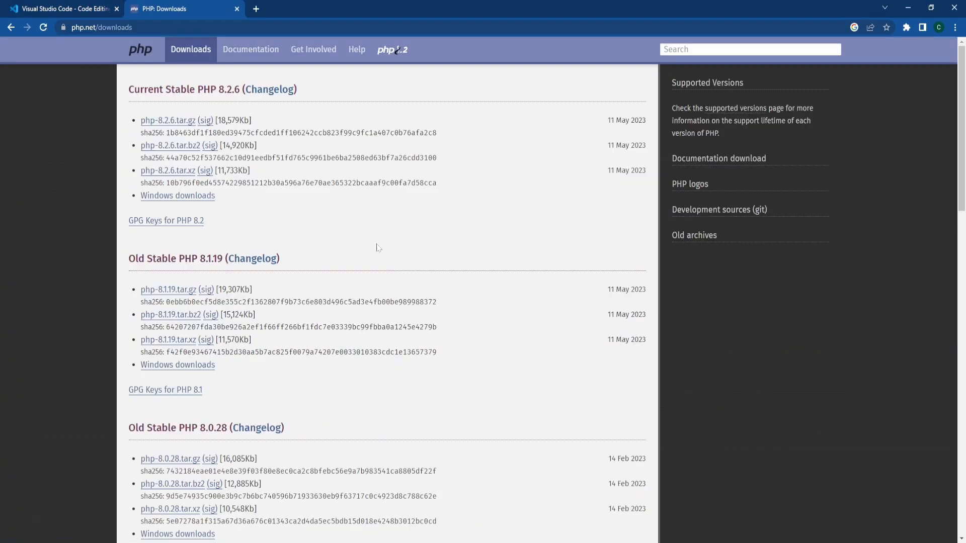
pyautogui.moveTo(226, 207)
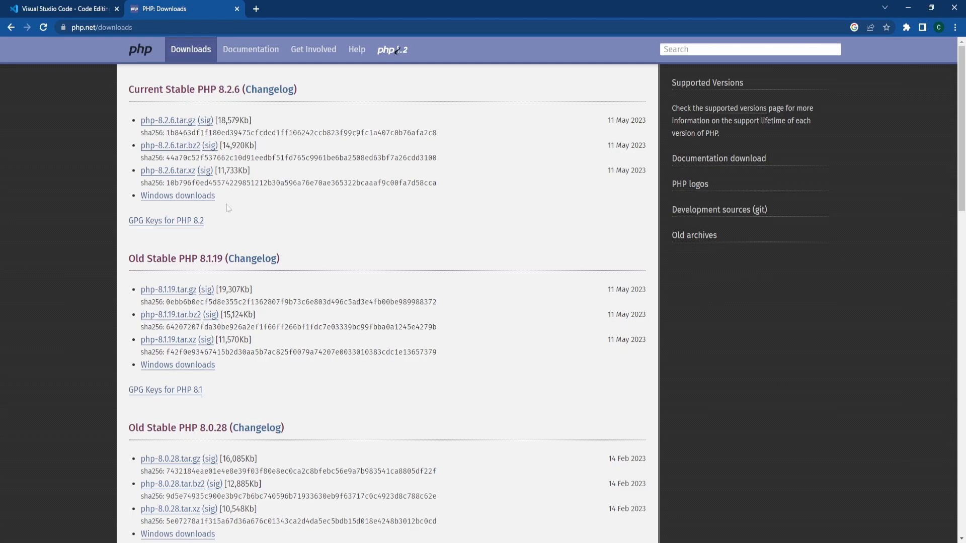
pyautogui.click(177, 195)
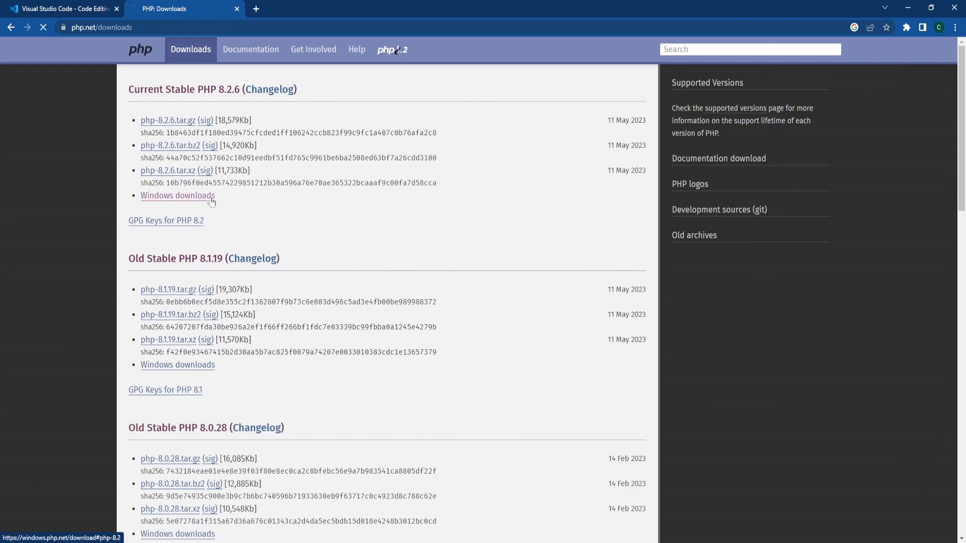
pyautogui.click(177, 195)
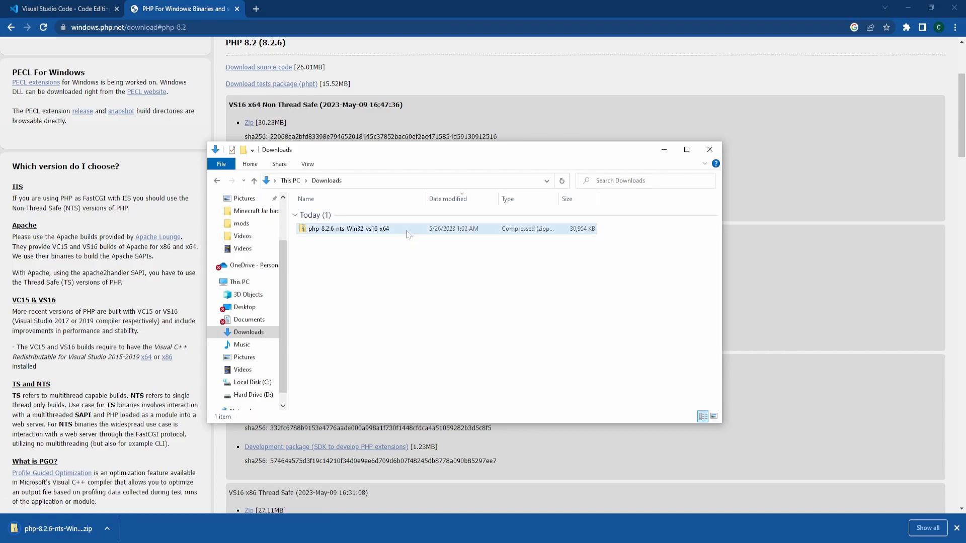
# Extract the PHP 8.2.6 zip into a new 'PHP' folder on the Desktop.
pyautogui.rightClick(347, 229)
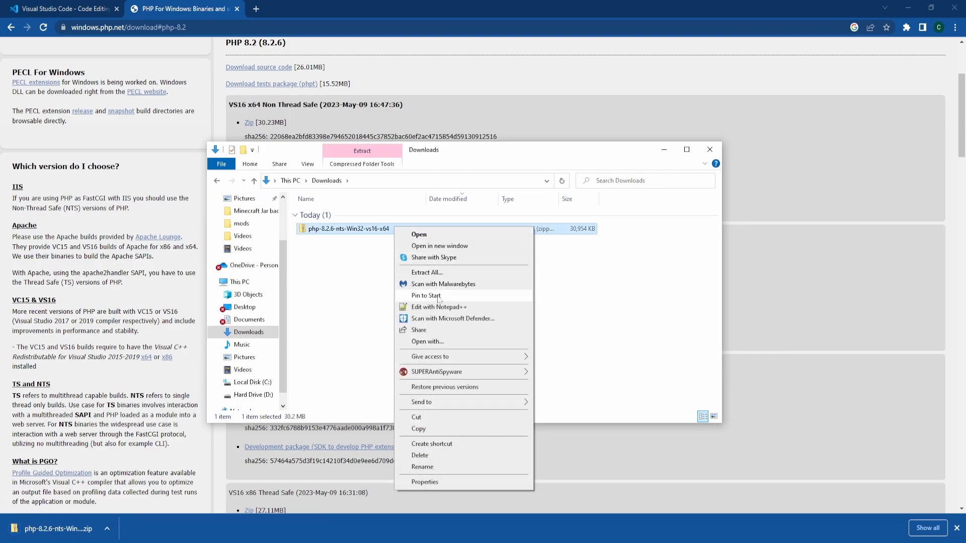
pyautogui.click(425, 273)
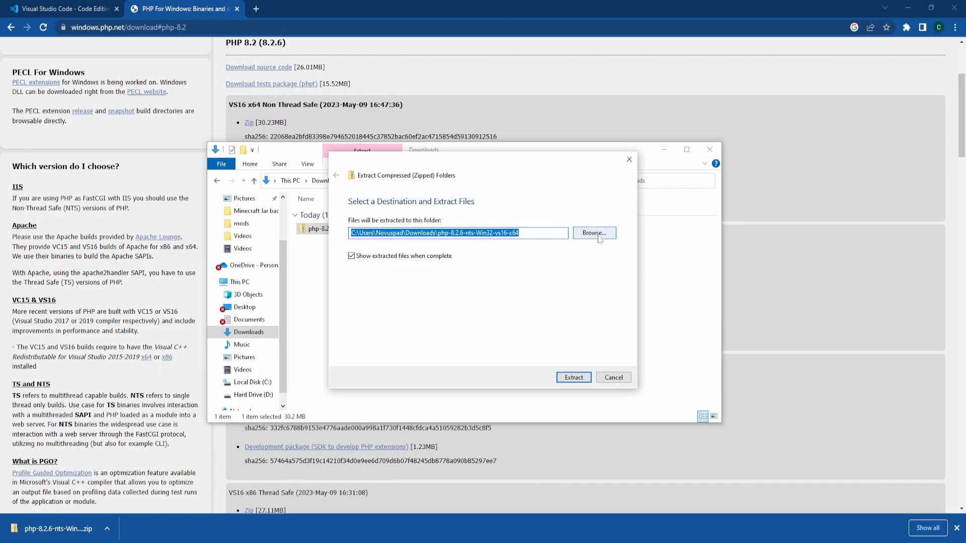
pyautogui.click(593, 232)
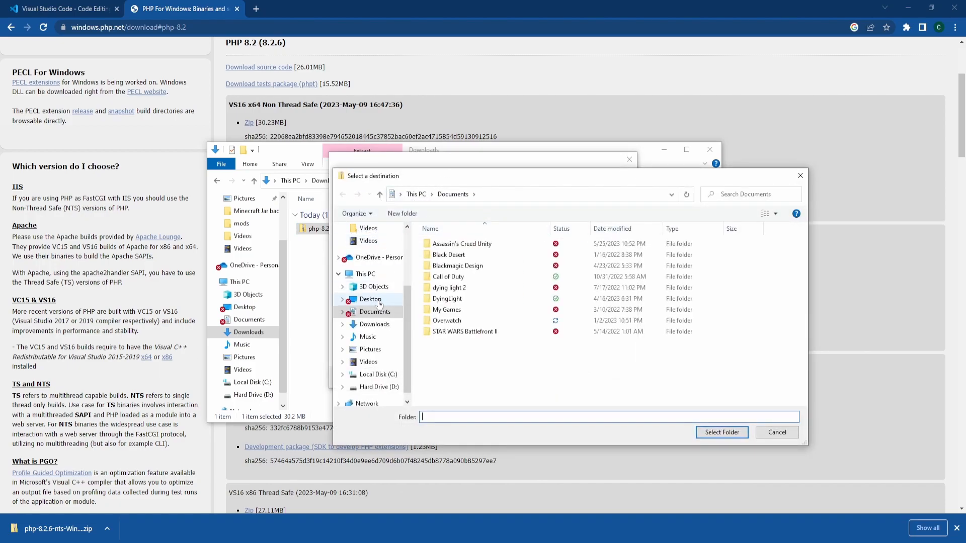
pyautogui.click(369, 299)
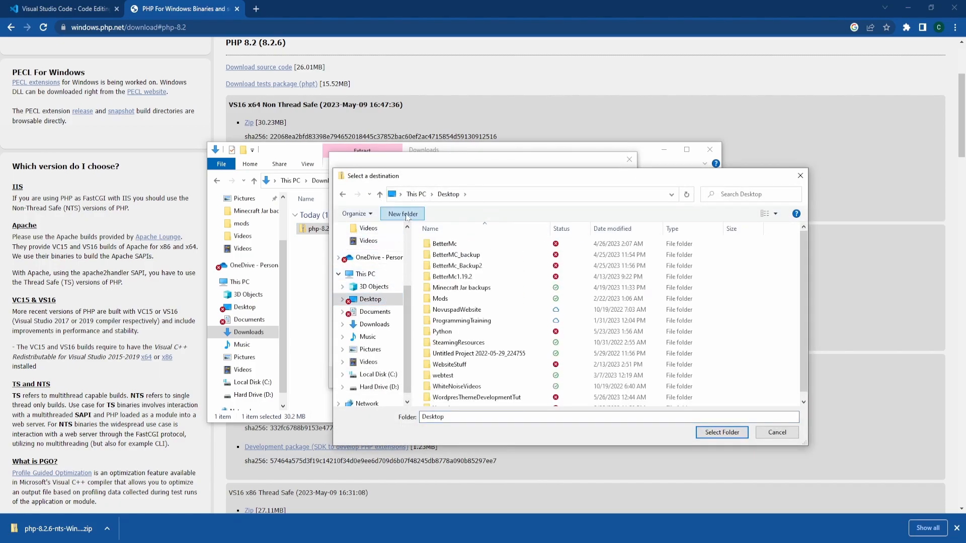
pyautogui.click(403, 213)
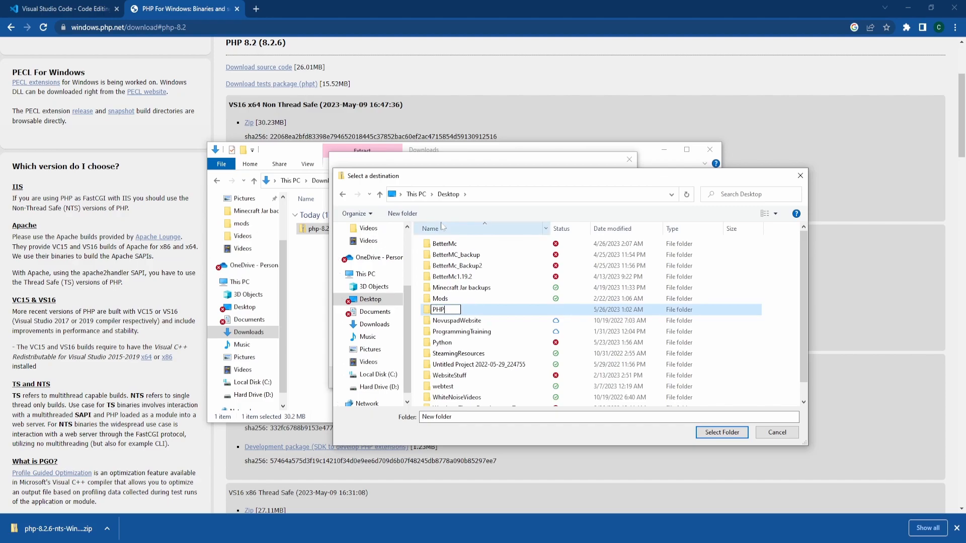
pyautogui.click(721, 431)
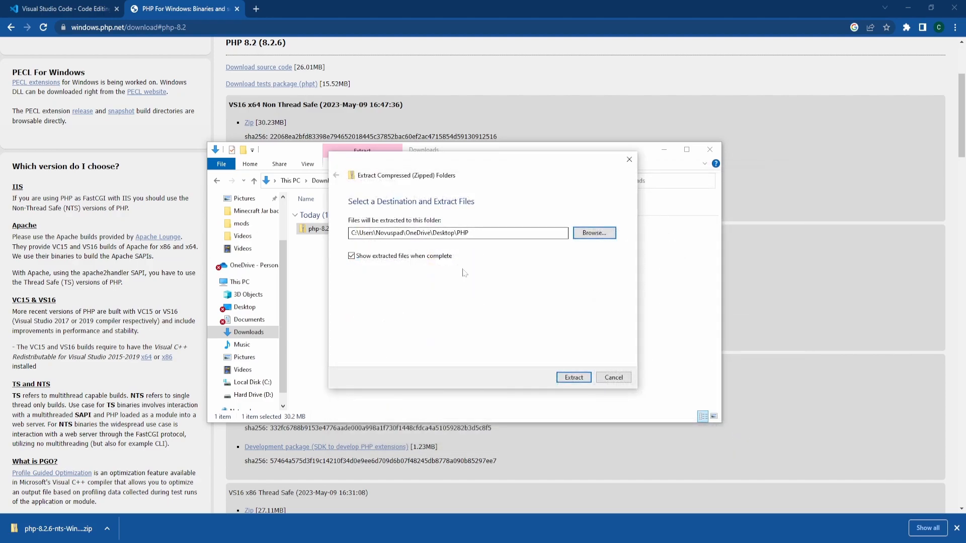
pyautogui.click(572, 377)
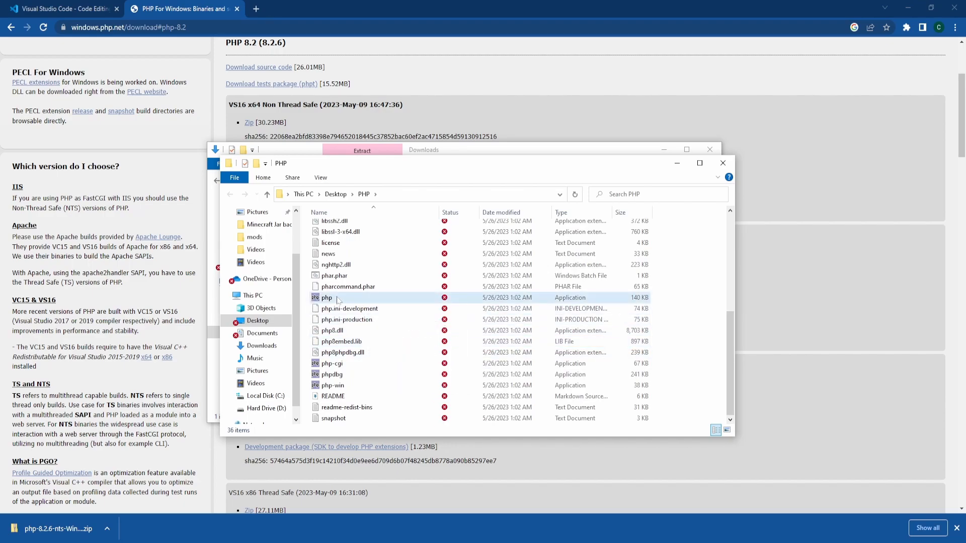
# View the properties of php.exe in the extracted PHP folder.
pyautogui.click(326, 298)
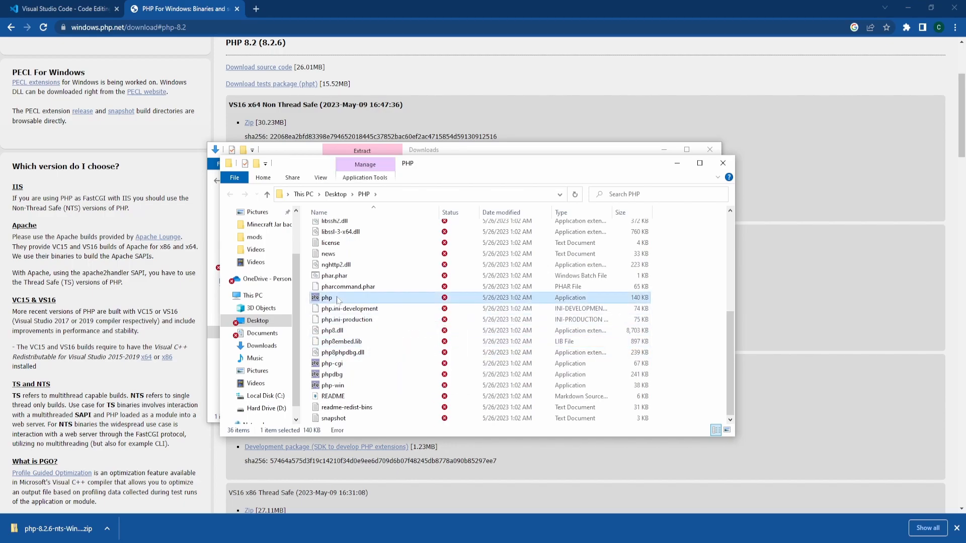
pyautogui.rightClick(326, 298)
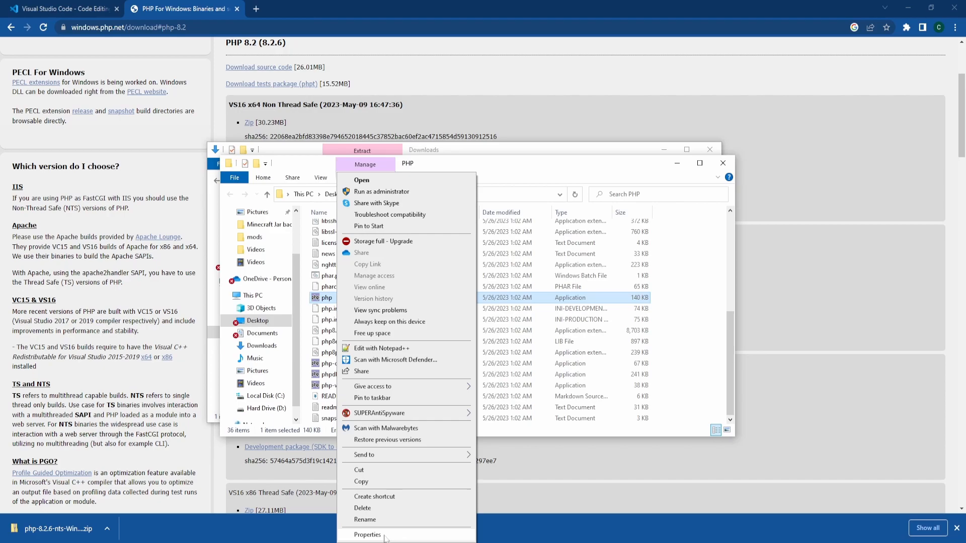
pyautogui.click(367, 534)
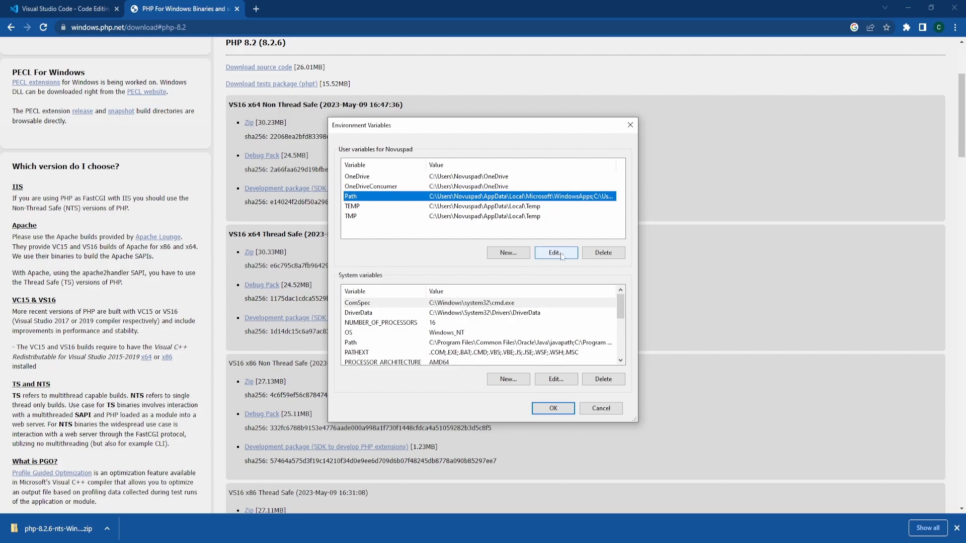
# Add the Desktop PHP folder to the user Path environment variable.
pyautogui.click(555, 252)
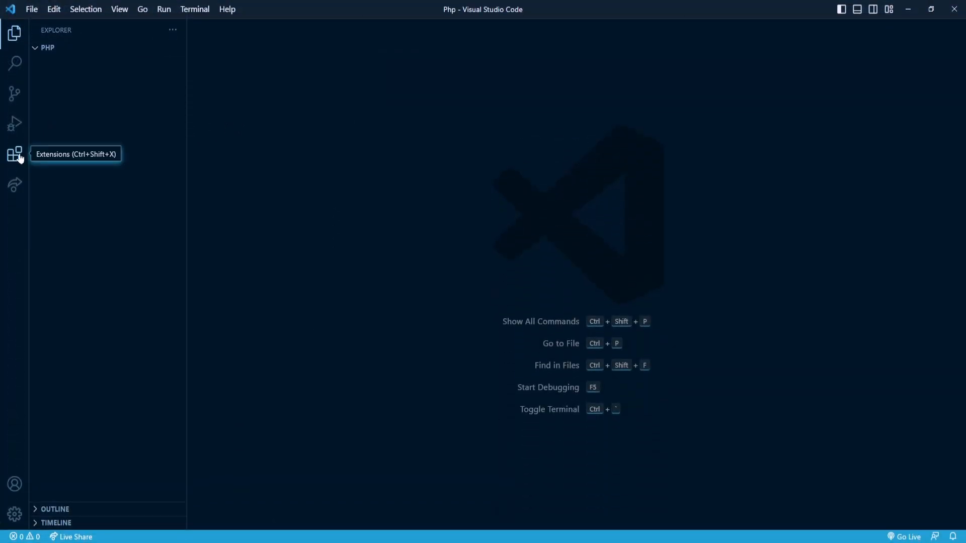
# Install PHP Intelephense from the marketplace search 'php', then view PHP Server's details.
pyautogui.click(14, 154)
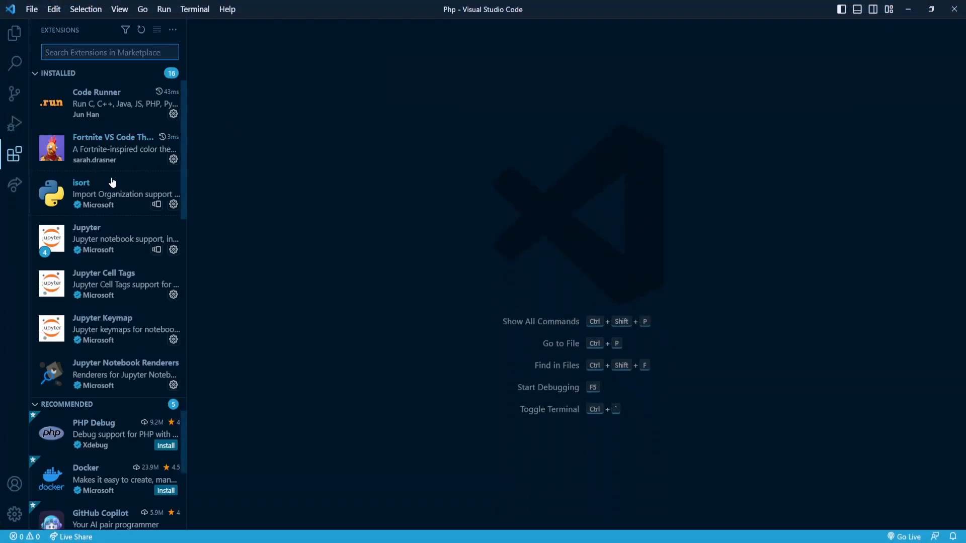
pyautogui.write('php')
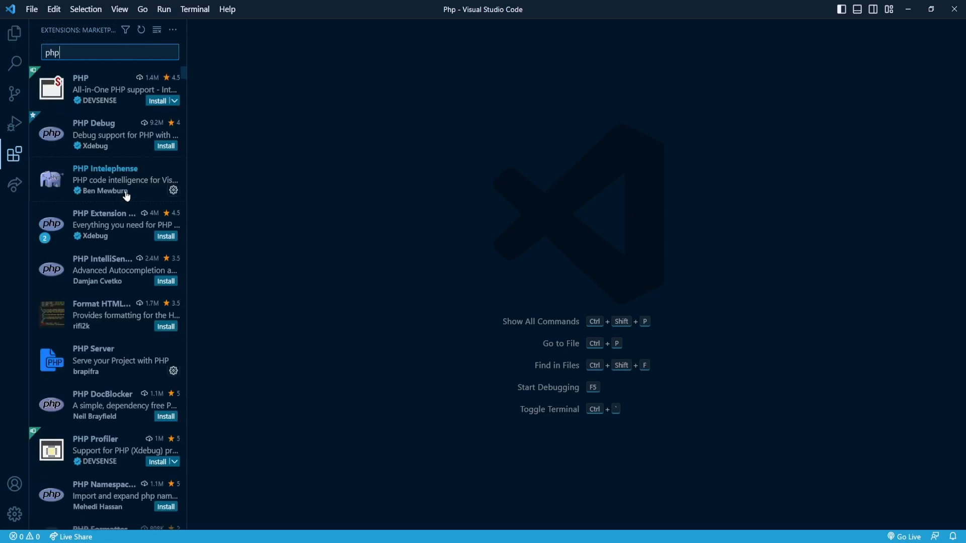
pyautogui.click(104, 180)
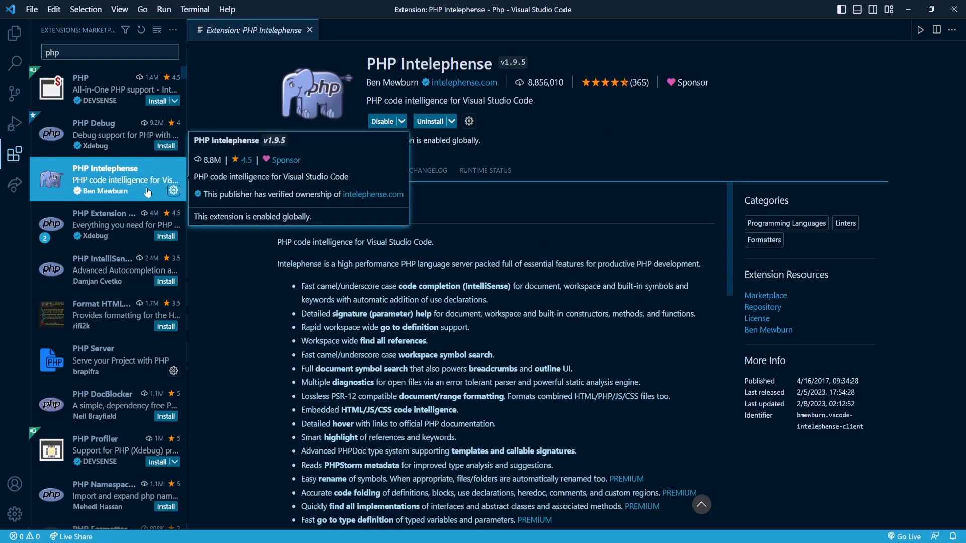
pyautogui.moveTo(552, 209)
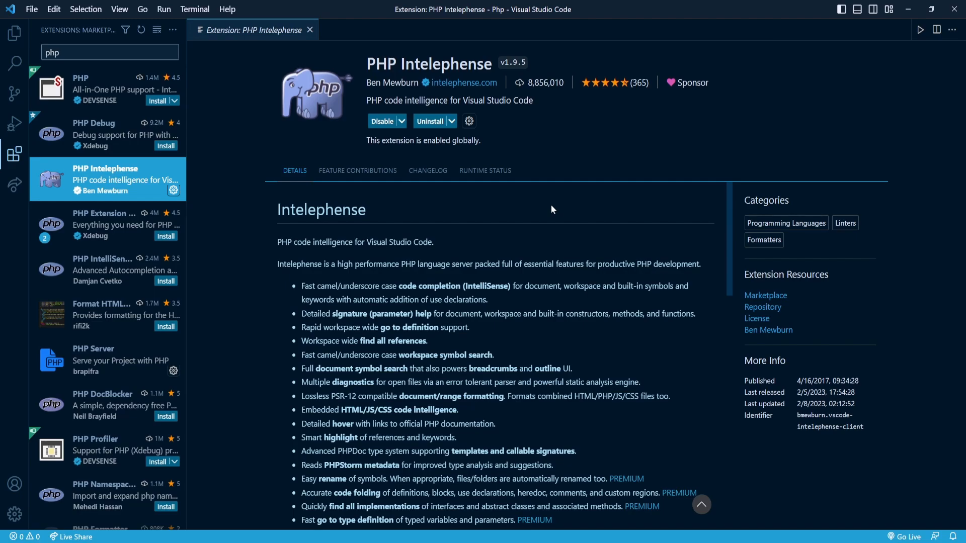
pyautogui.moveTo(122, 362)
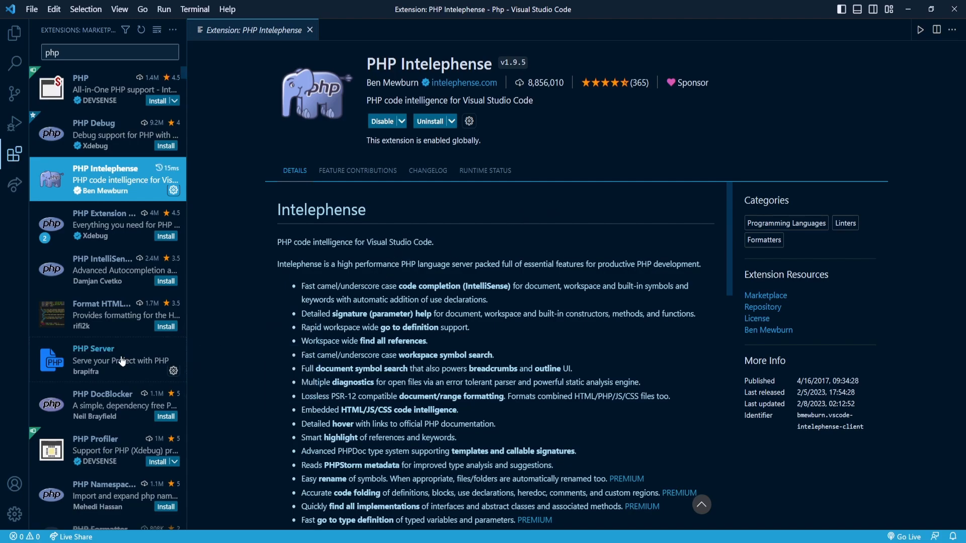
pyautogui.click(108, 360)
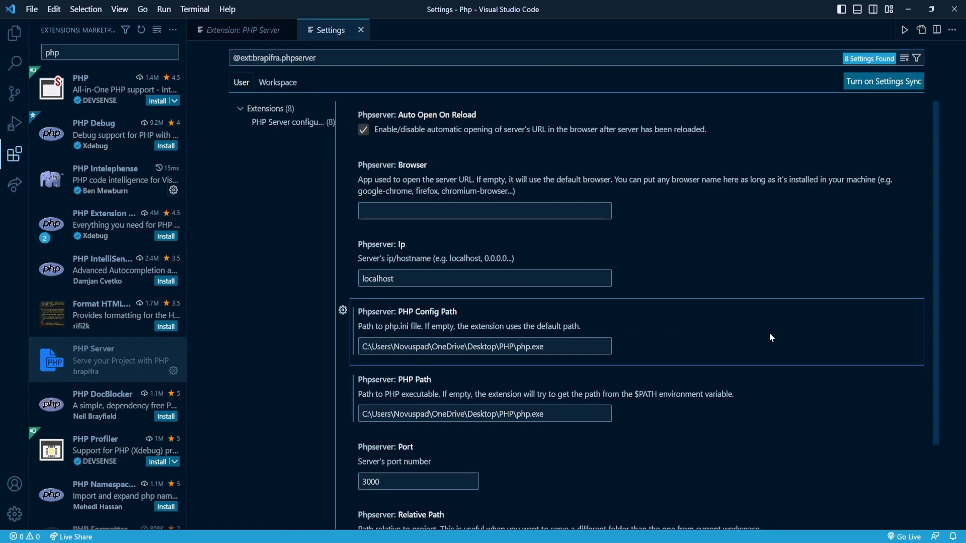
pyautogui.moveTo(558, 371)
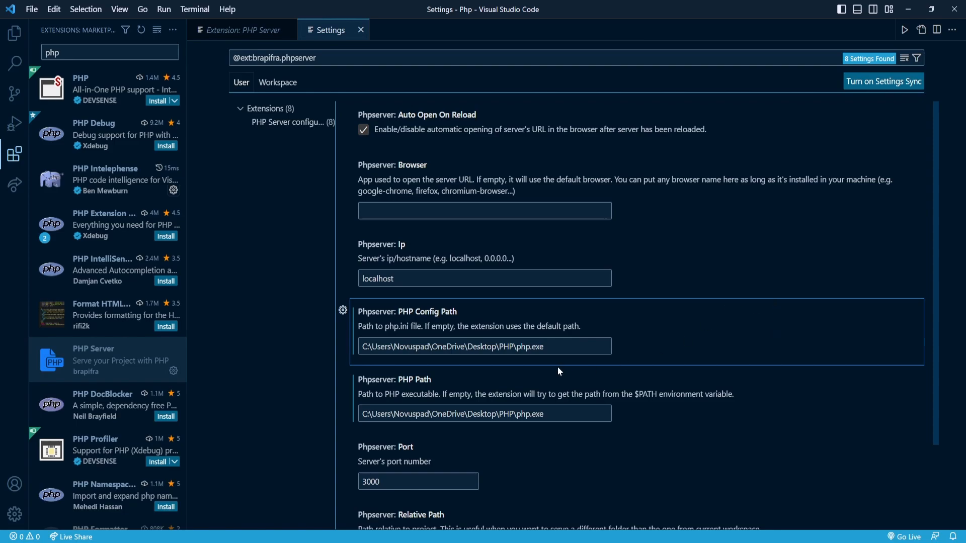
# Point PHP Server's PHP Path and PHP Config Path to the extracted php.exe, keeping port 3000.
pyautogui.doubleClick(528, 346)
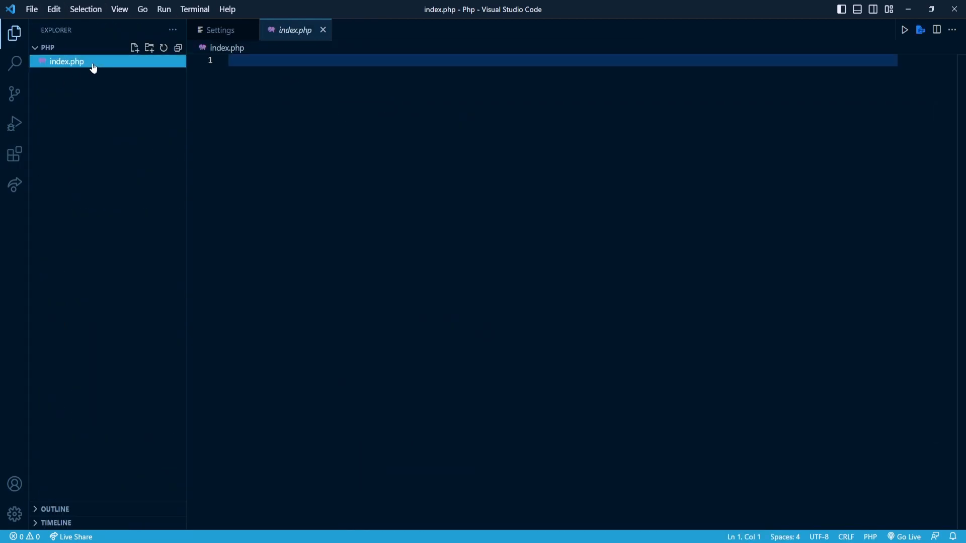
# Serve index.php with 'PHP Server: Serve project' so it loads at localhost:3000/index.php.
pyautogui.rightClick(432, 59)
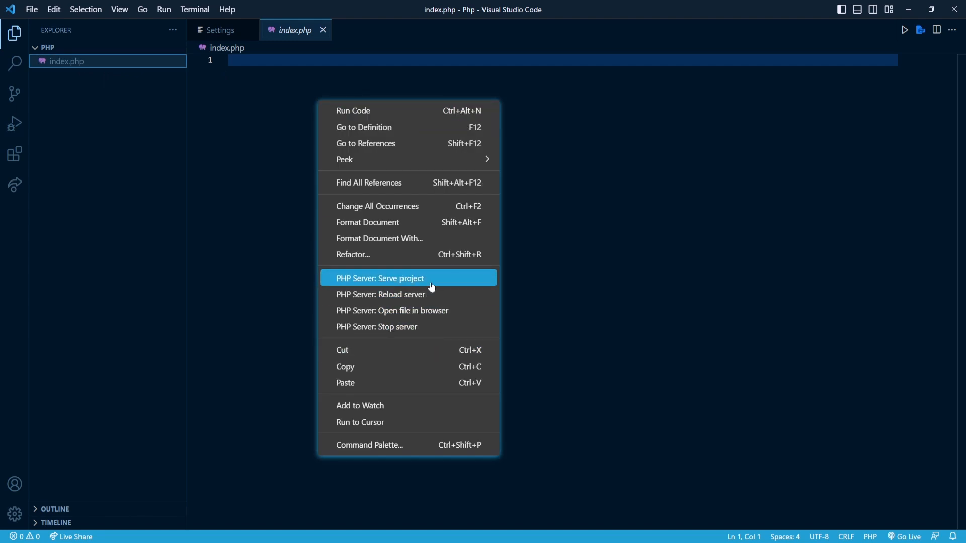
pyautogui.click(380, 278)
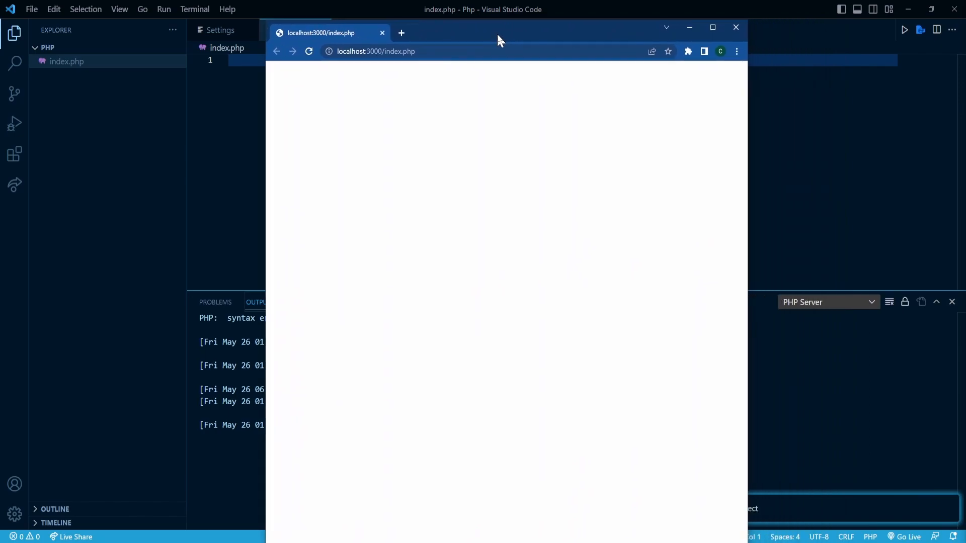
pyautogui.moveTo(522, 99)
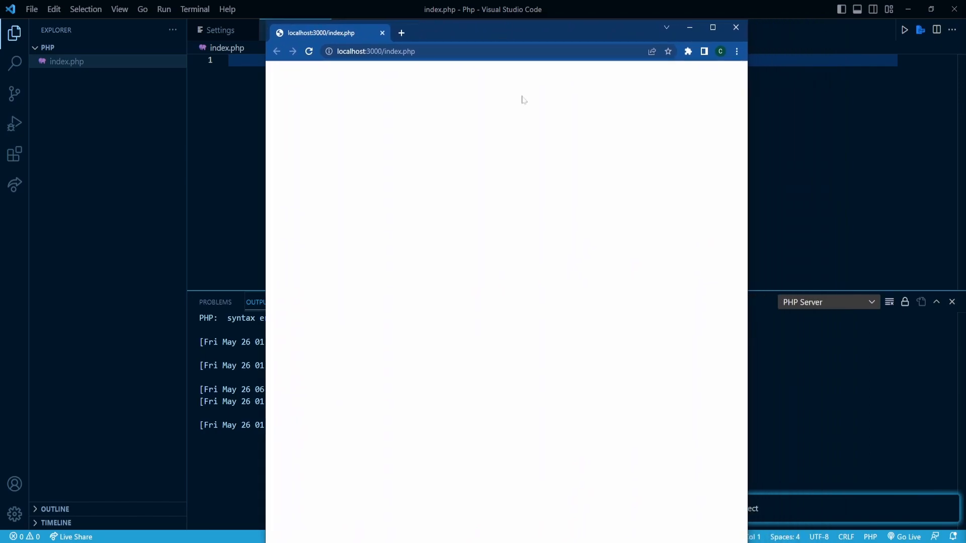